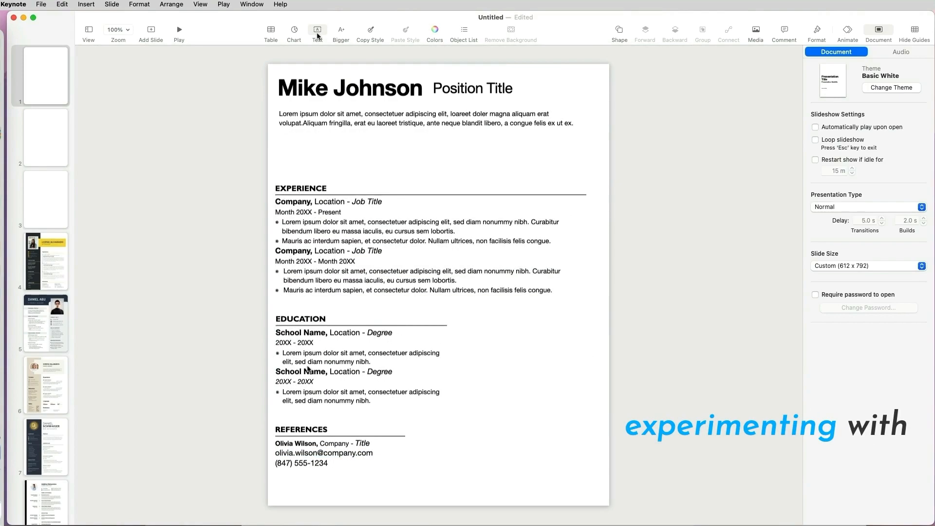
Choose Custom Slide Size under Document and confirm a 612 × 792 point portrait slide.
left_click(921, 266)
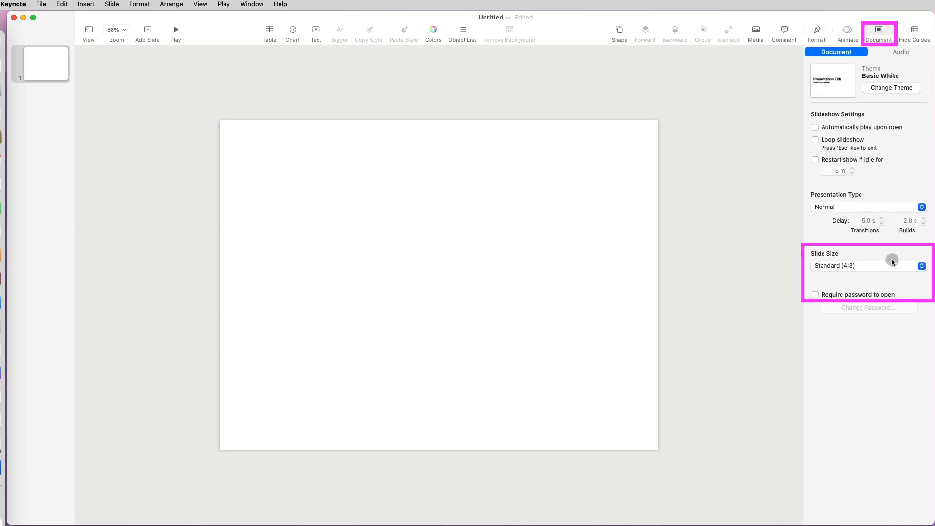
left_click(921, 265)
type("792")
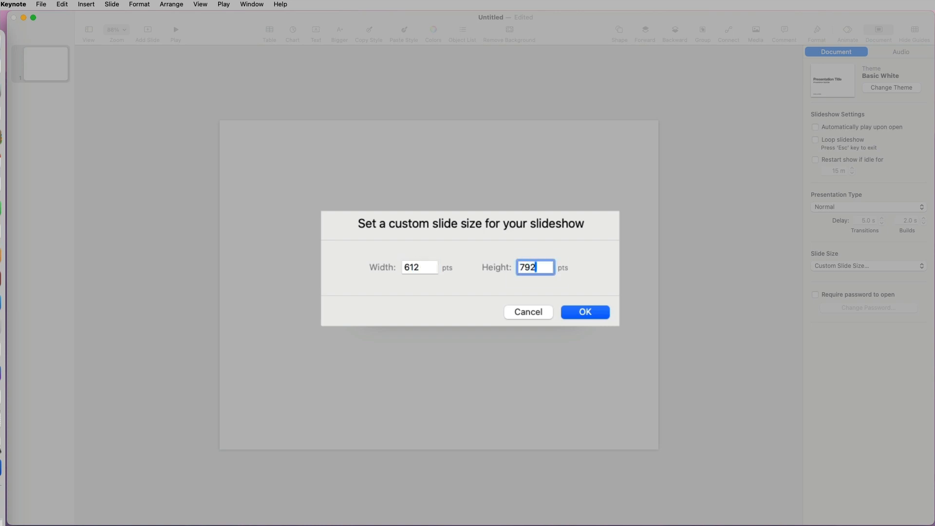
left_click(583, 311)
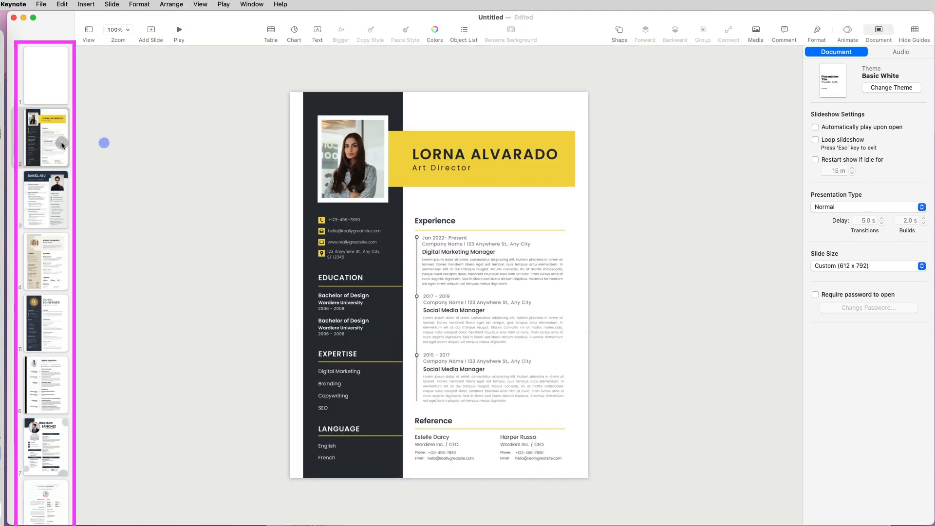
Paste the downloaded reference resume images onto new slides after the blank one.
key("cmd+v")
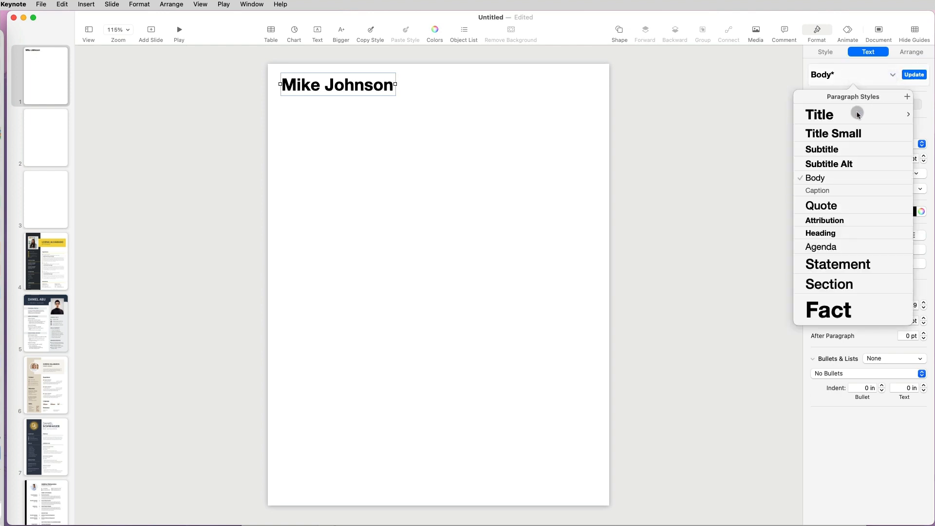
Style the 'Mike Johnson' name with the Title paragraph style in Helvetica Neue Bold 84 pt.
left_click(819, 114)
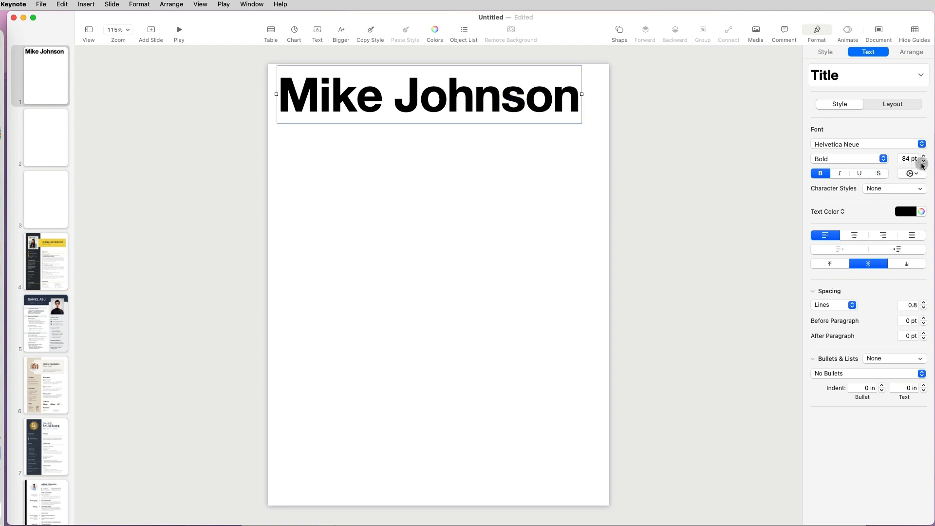
left_click(91, 5)
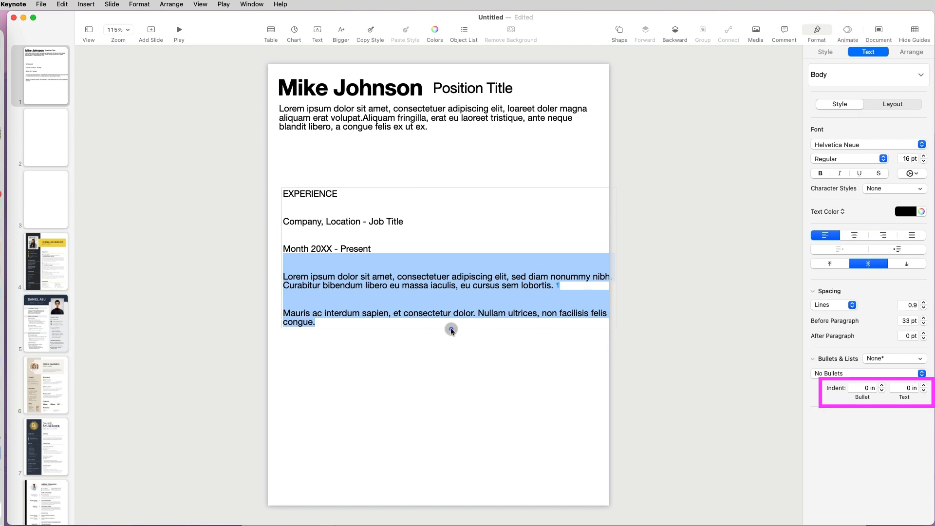
Select the two Experience description paragraphs to adjust their spacing and indents.
left_click(619, 29)
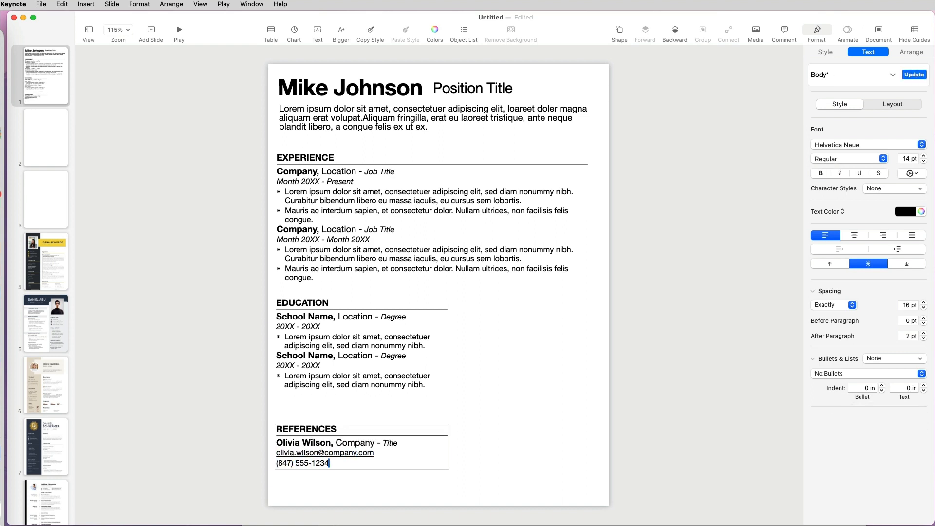
Select the email address in the References block to edit its underline.
left_click(858, 172)
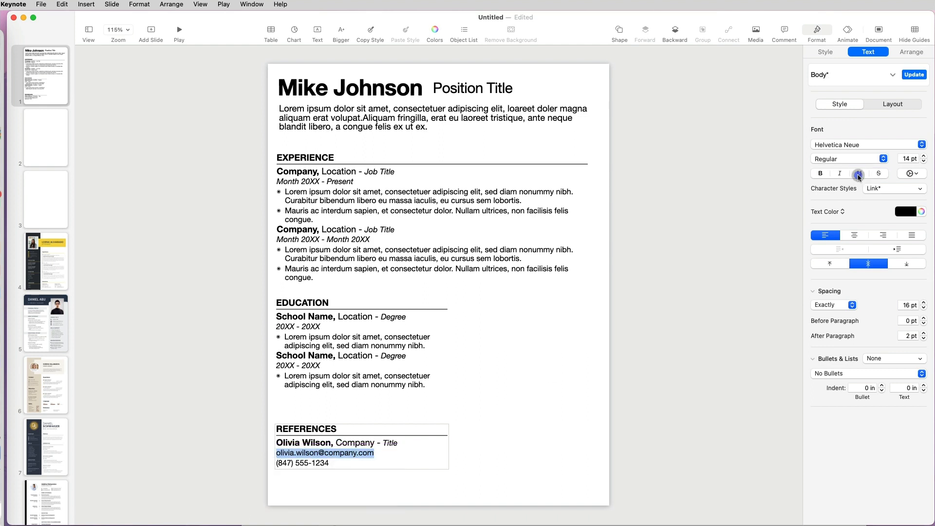
Drop the email underline, set the EXPERIENCE heading to 14 pt and update the Resume Section style.
left_click(482, 391)
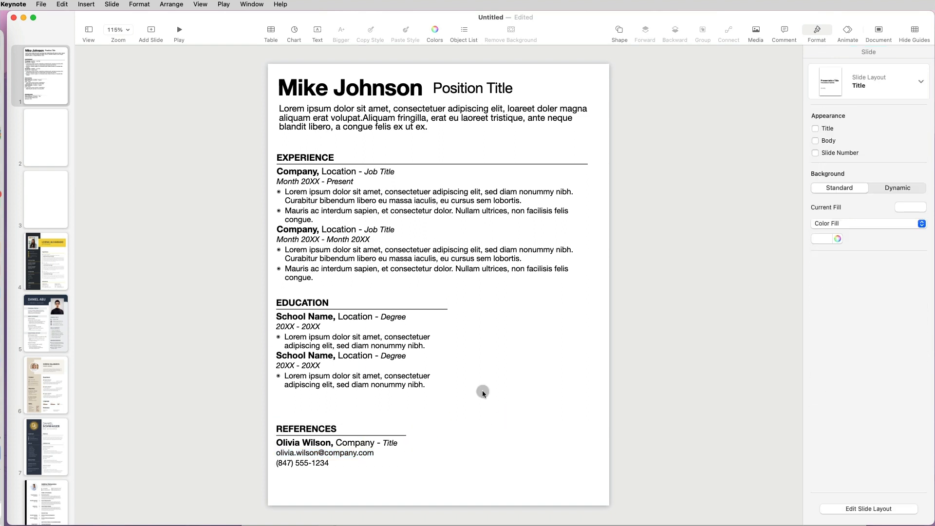
left_click(334, 162)
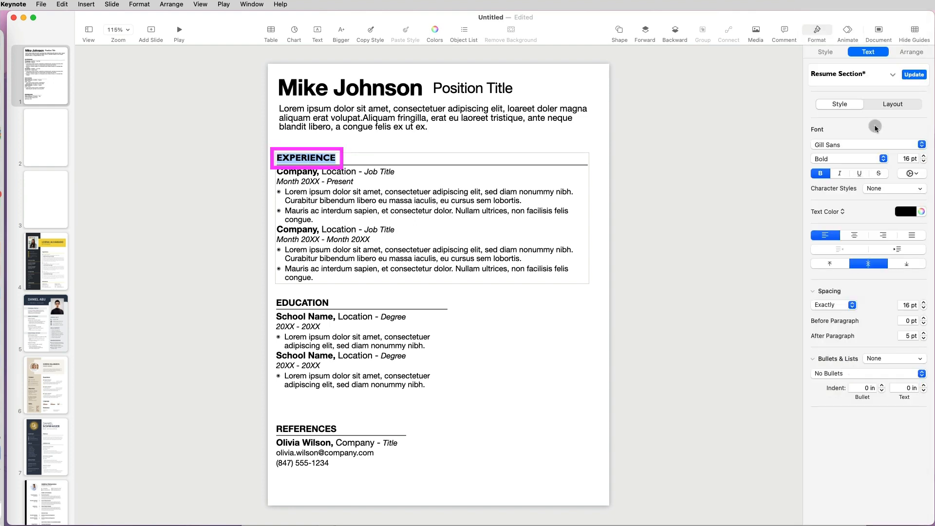
left_click(921, 160)
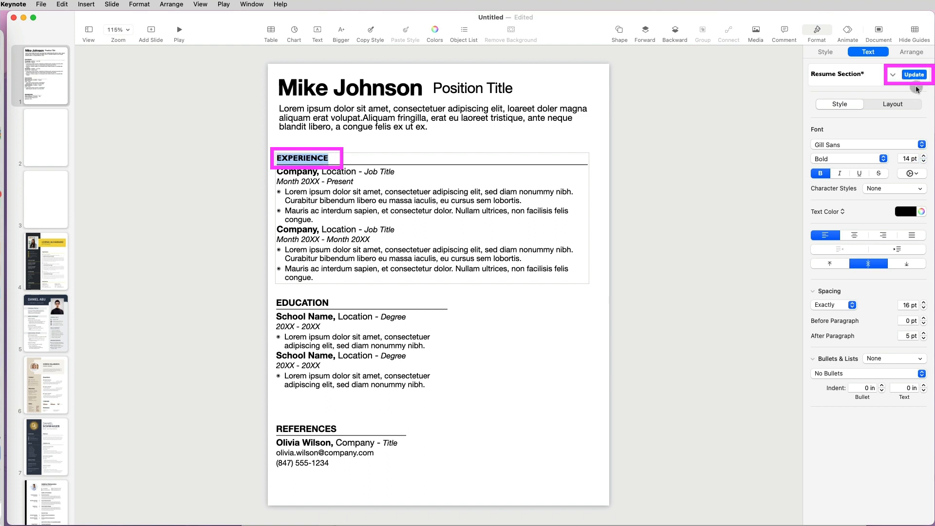
left_click(913, 74)
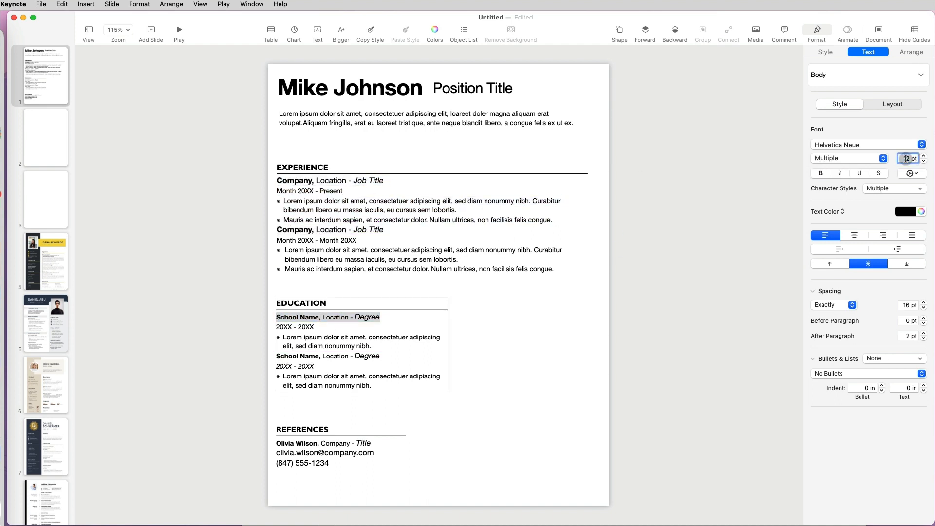
Match the Education text styling to Experience, then move on to the blank third slide.
left_click(435, 404)
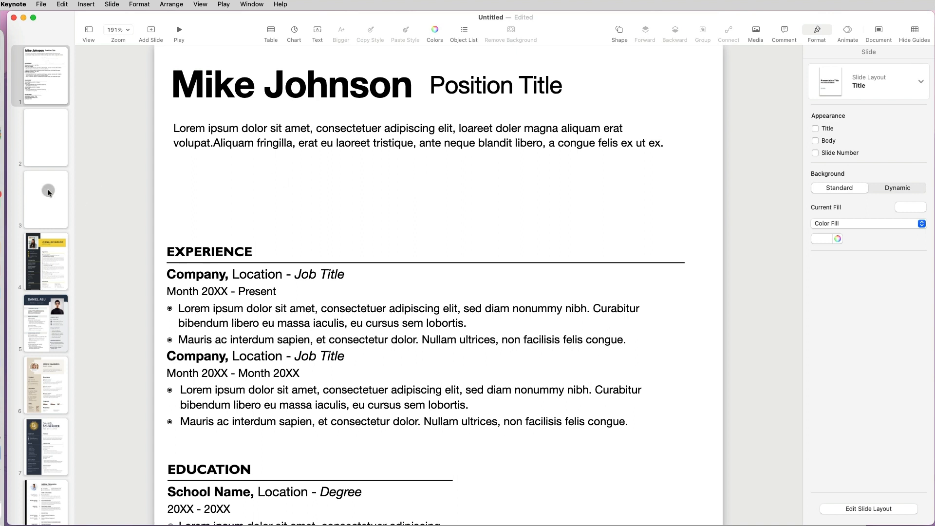
left_click(619, 30)
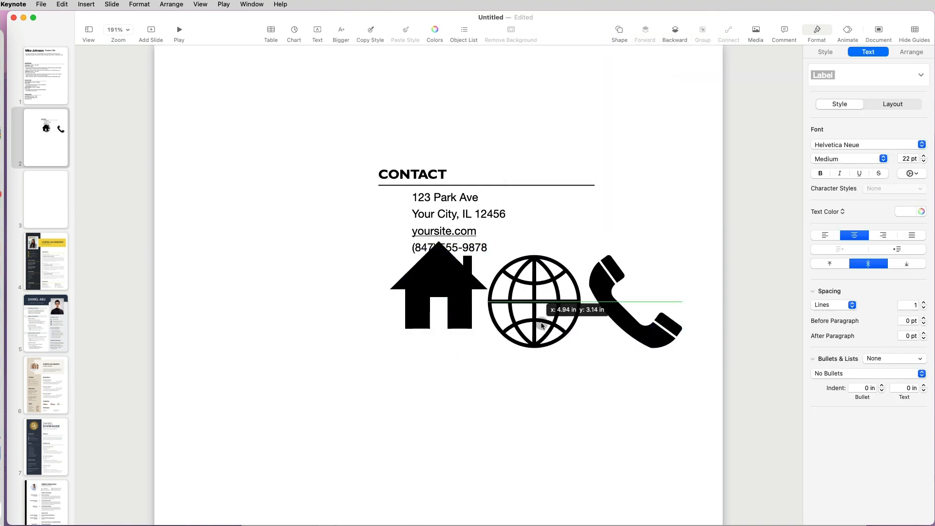
Resize the house, globe and phone icons and place them beside the address, website and phone lines.
left_click(858, 101)
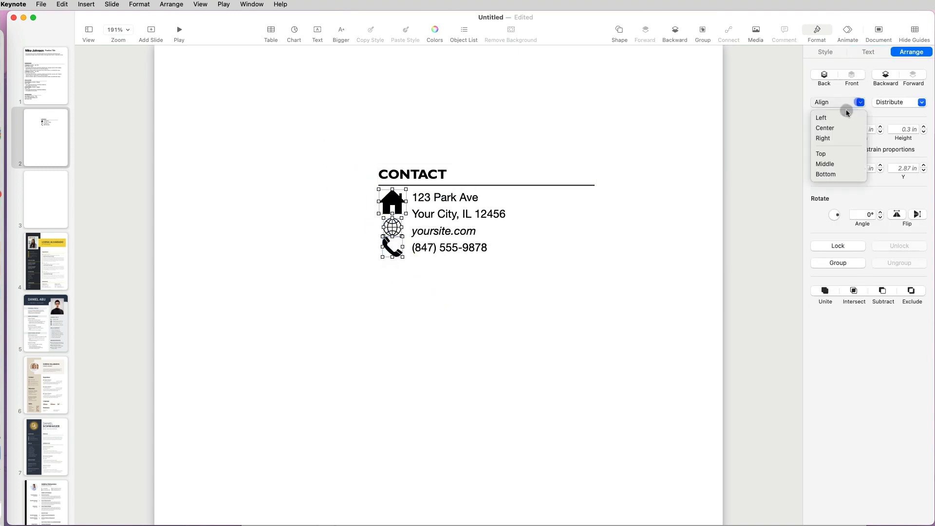
left_click(45, 199)
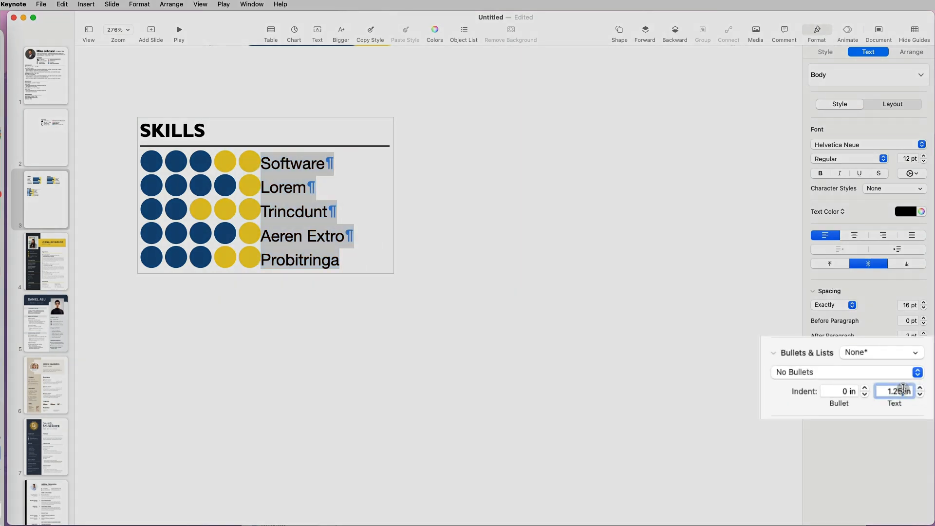
Set the skill text indent to 1.25 in so names sit right of the rating circles.
left_click(619, 30)
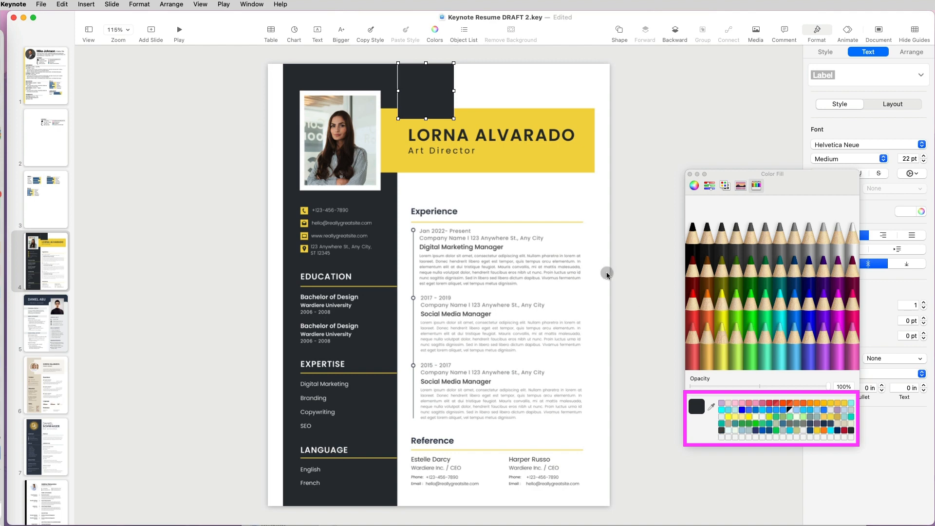
Insert a dark-filled square above the yellow name banner on the Lorna Alvarado slide.
left_click(45, 322)
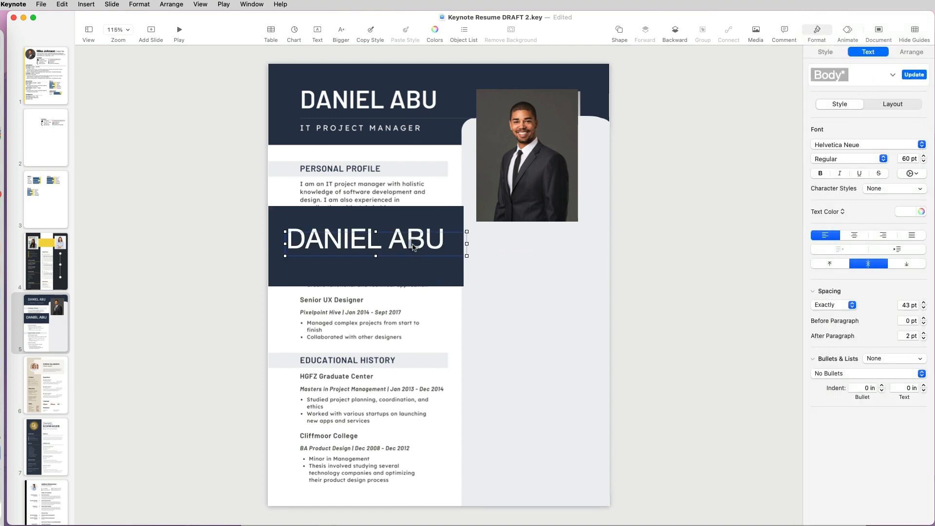
left_click(45, 385)
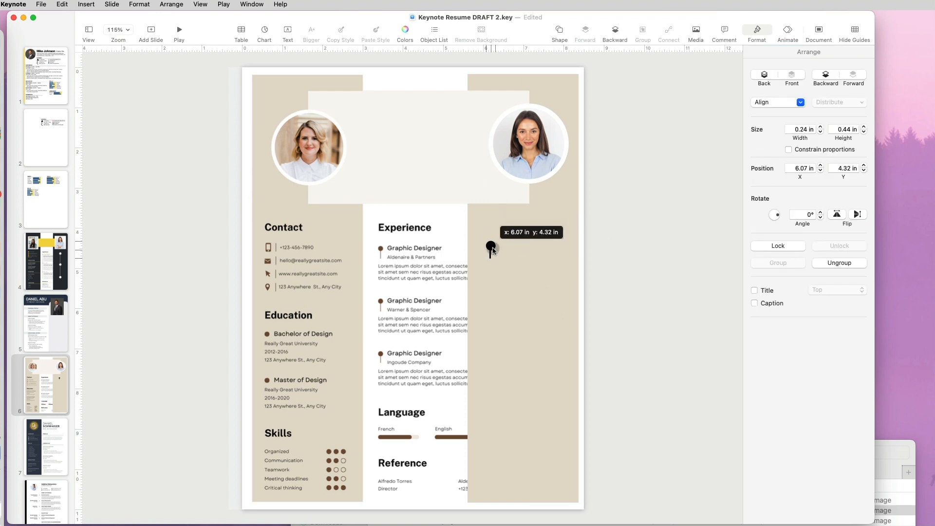
Select the Daniel Schwaiger web developer resume image on slide 7.
left_click(45, 446)
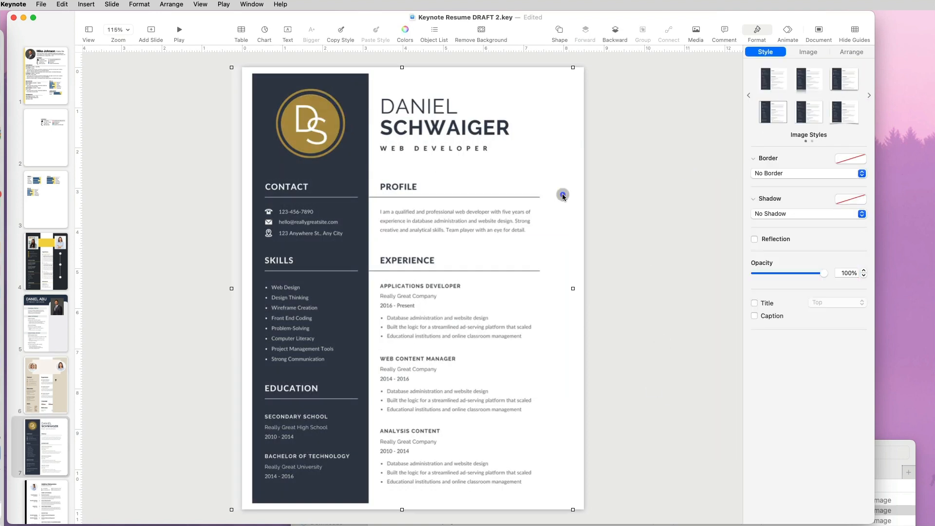